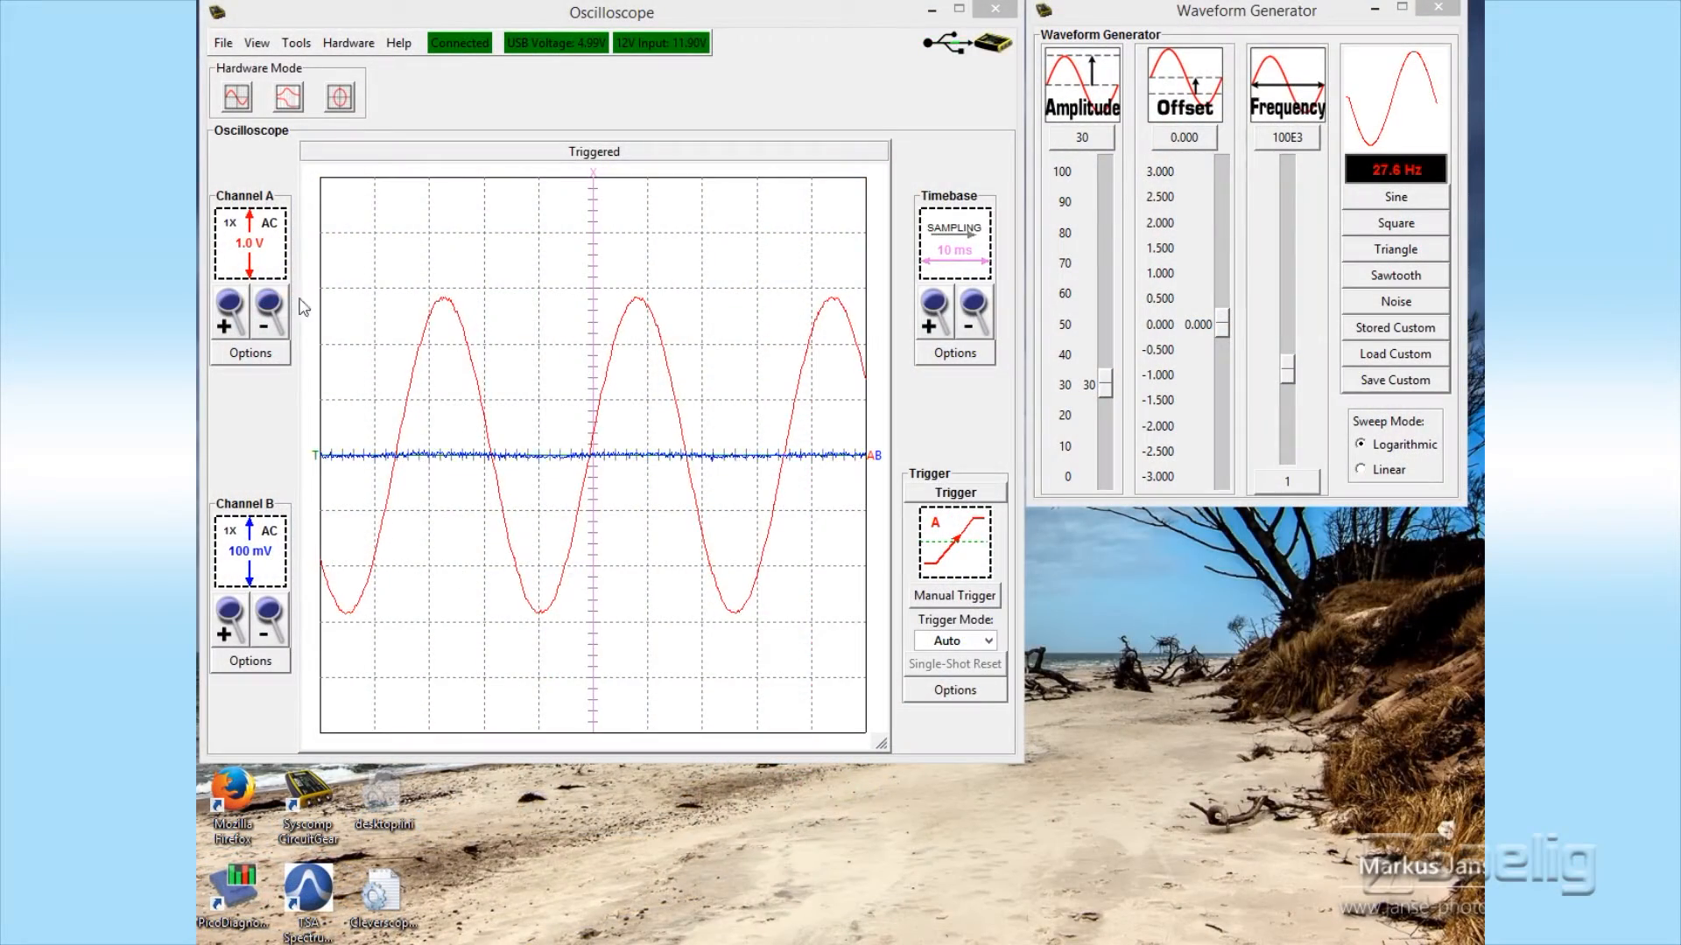
{"action": "mouse_move", "coordinate": [286, 96]}
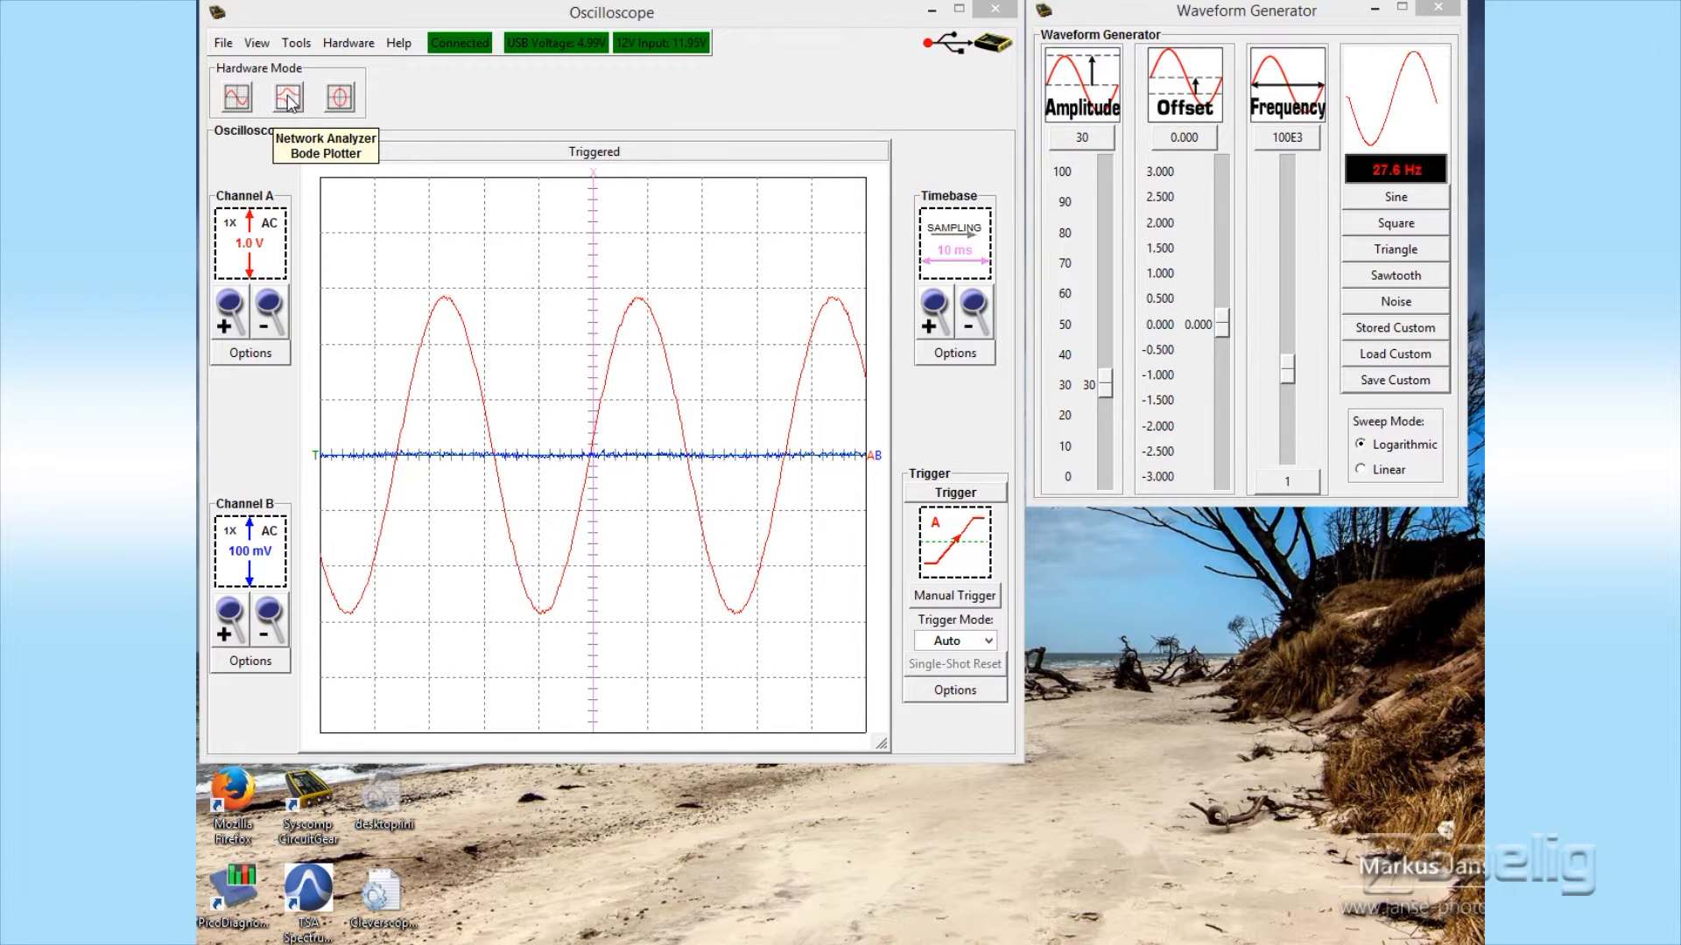
Switch the hardware mode to the Network Analyzer Bode Plotter, showing empty gain and phase plots
{"action": "left_click", "coordinate": [285, 97]}
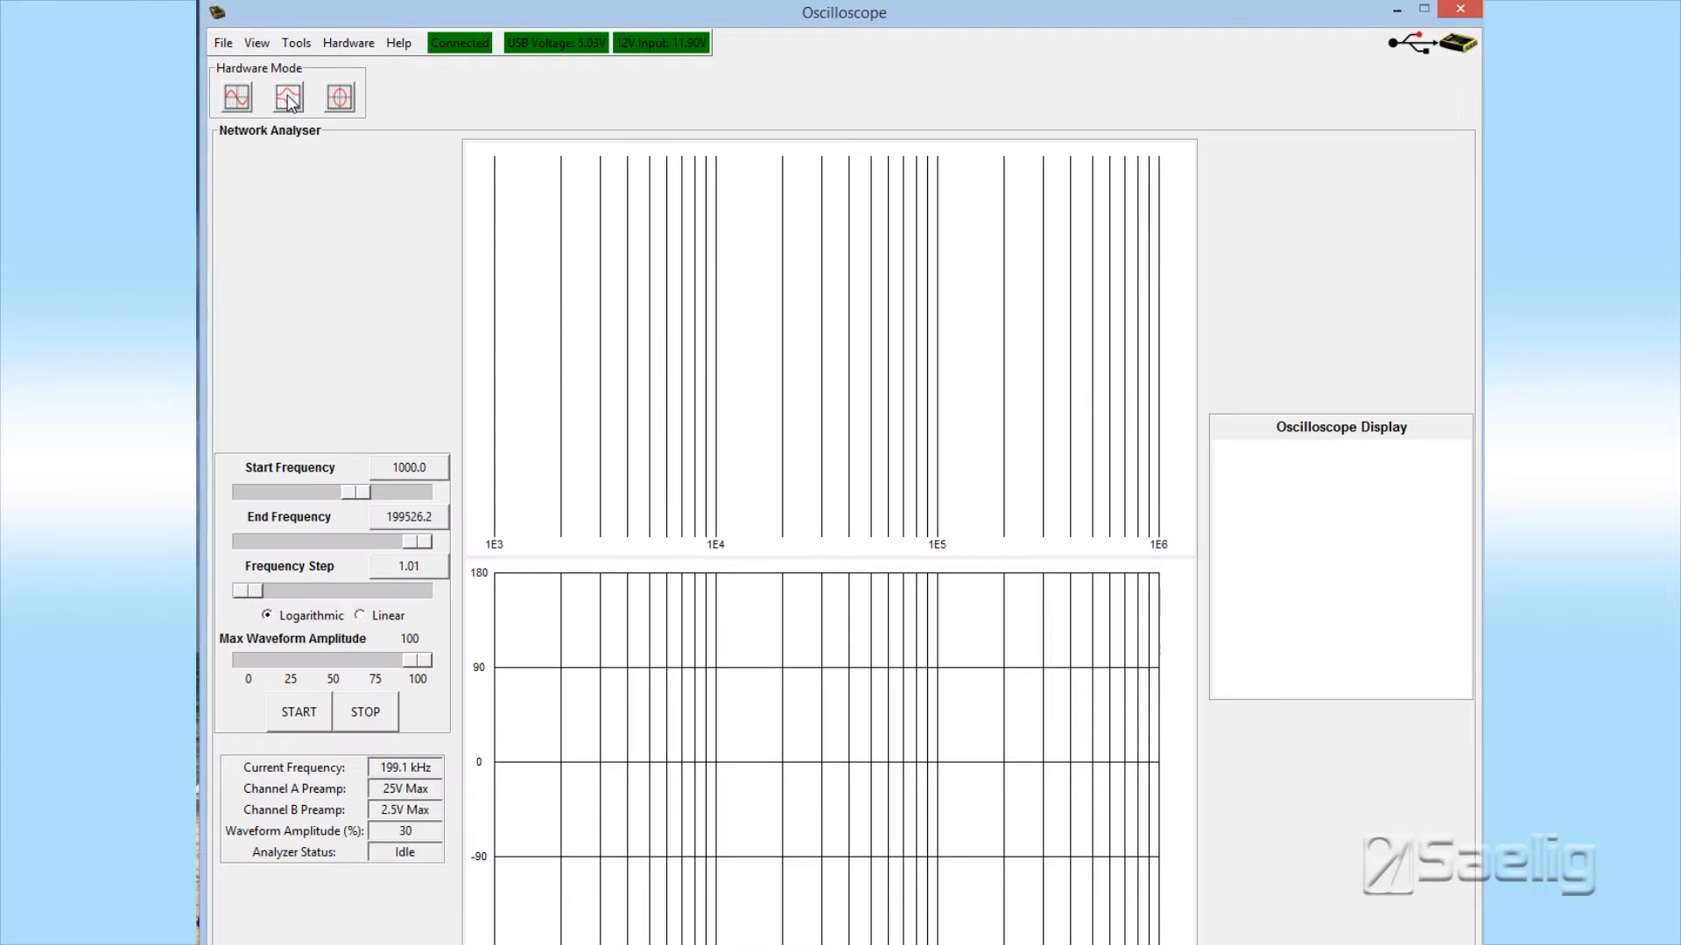
{"action": "mouse_move", "coordinate": [392, 319]}
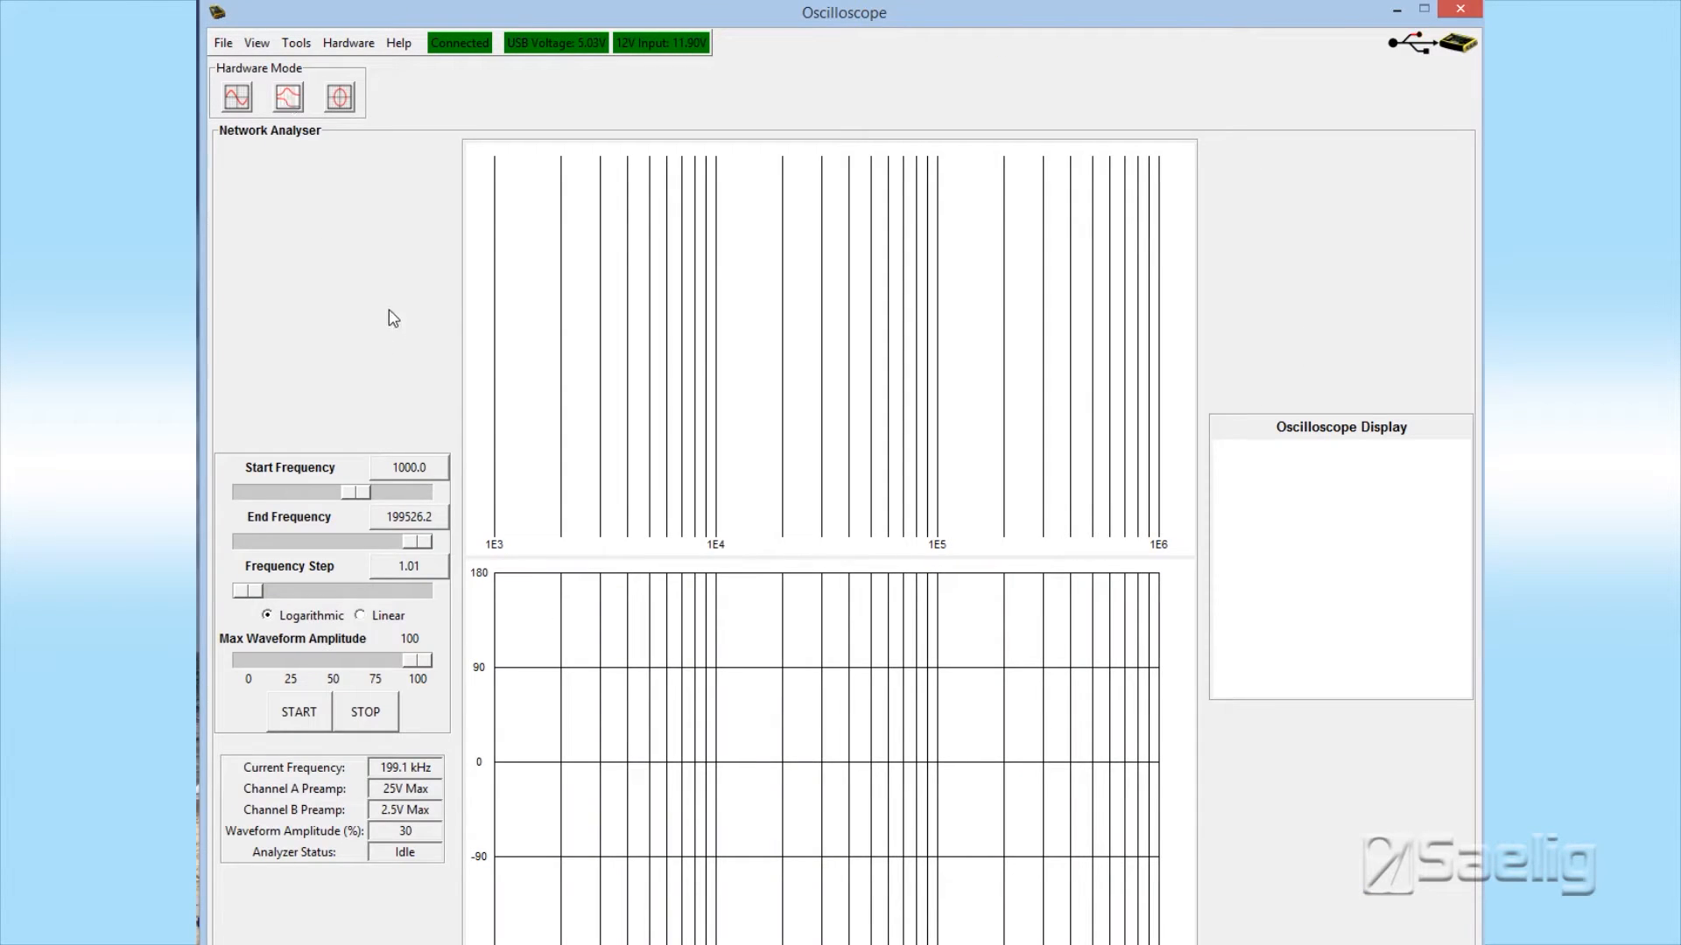
{"action": "mouse_move", "coordinate": [304, 294]}
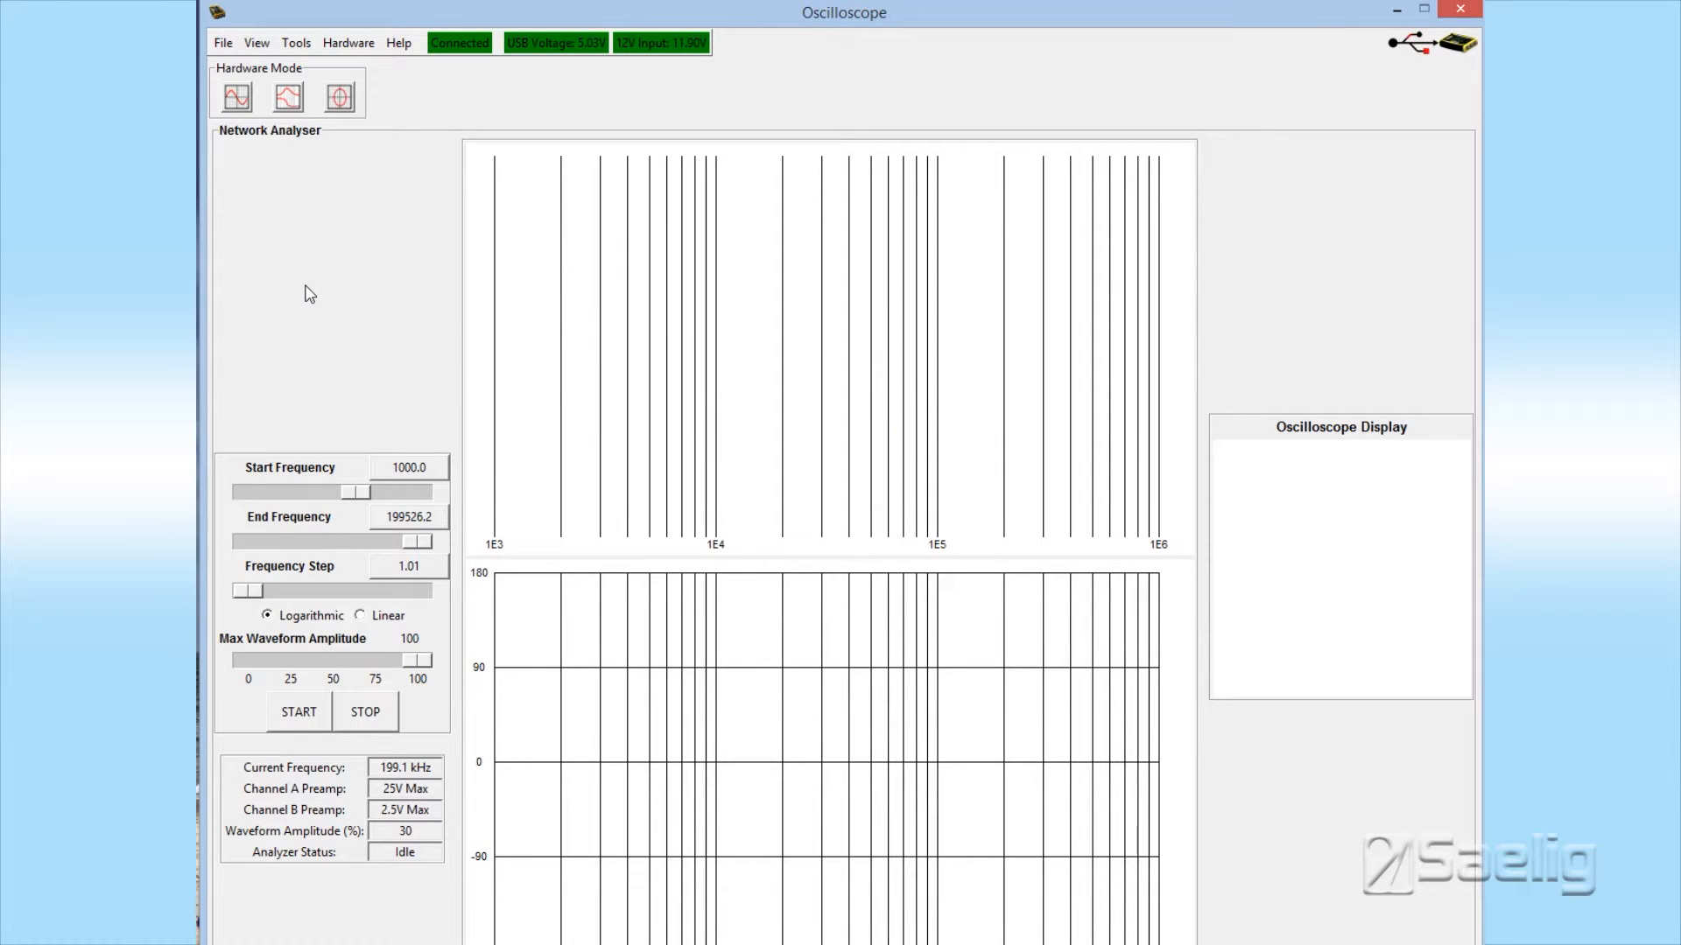
{"action": "mouse_move", "coordinate": [326, 317]}
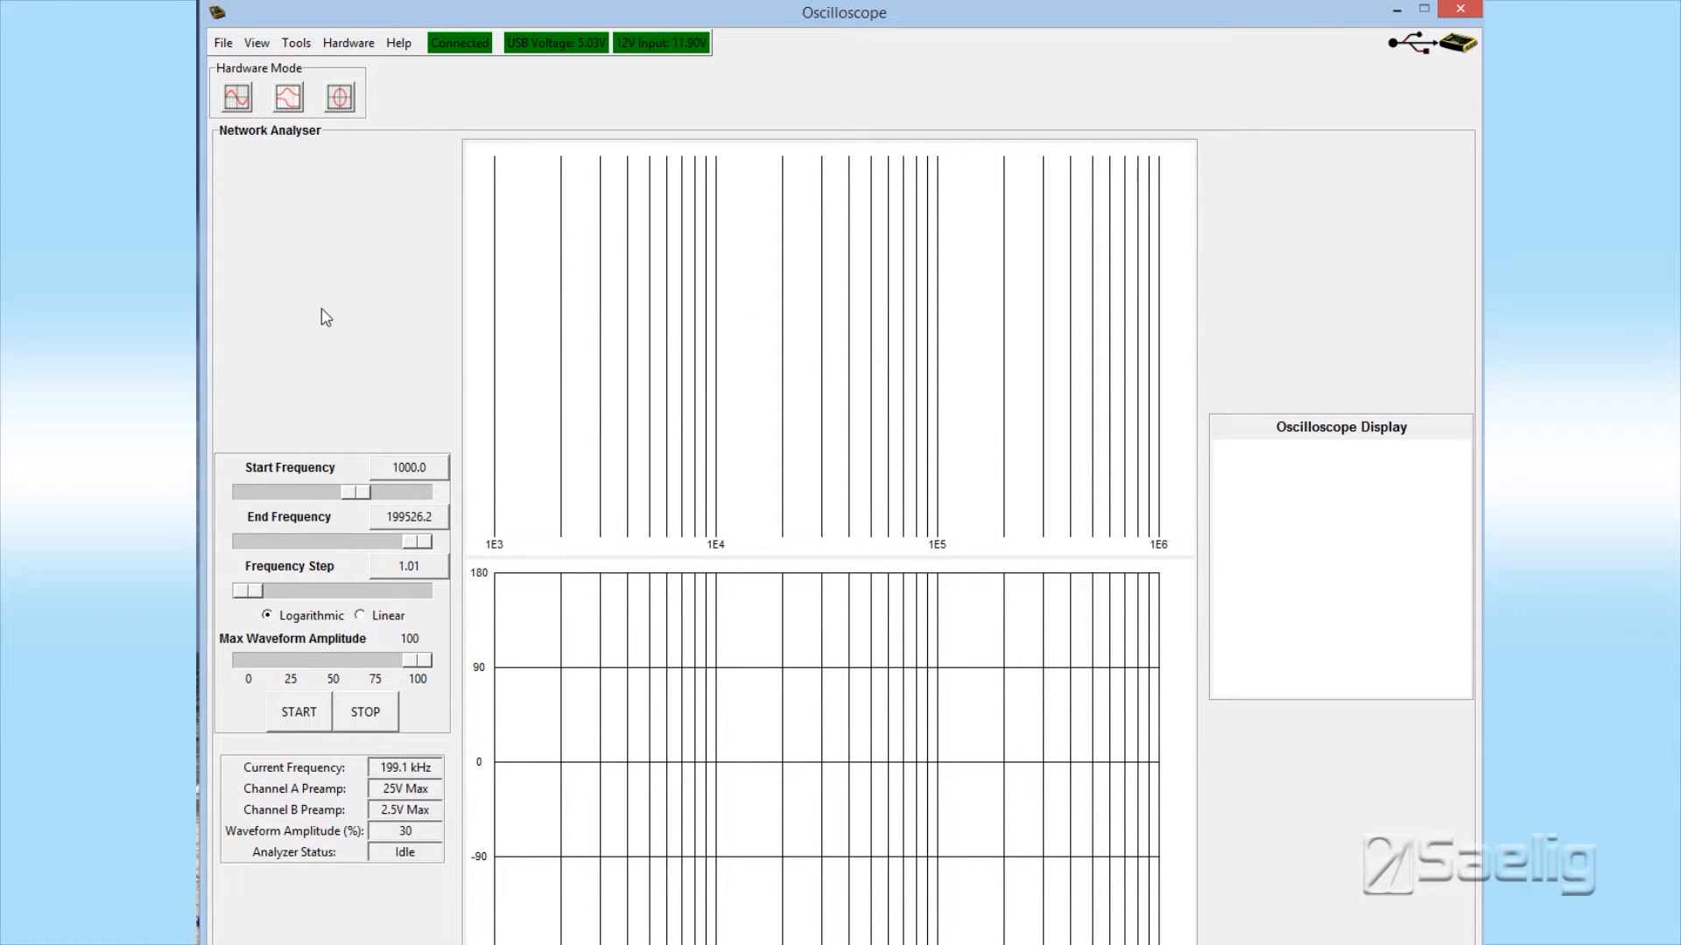
{"action": "left_click", "coordinate": [614, 776]}
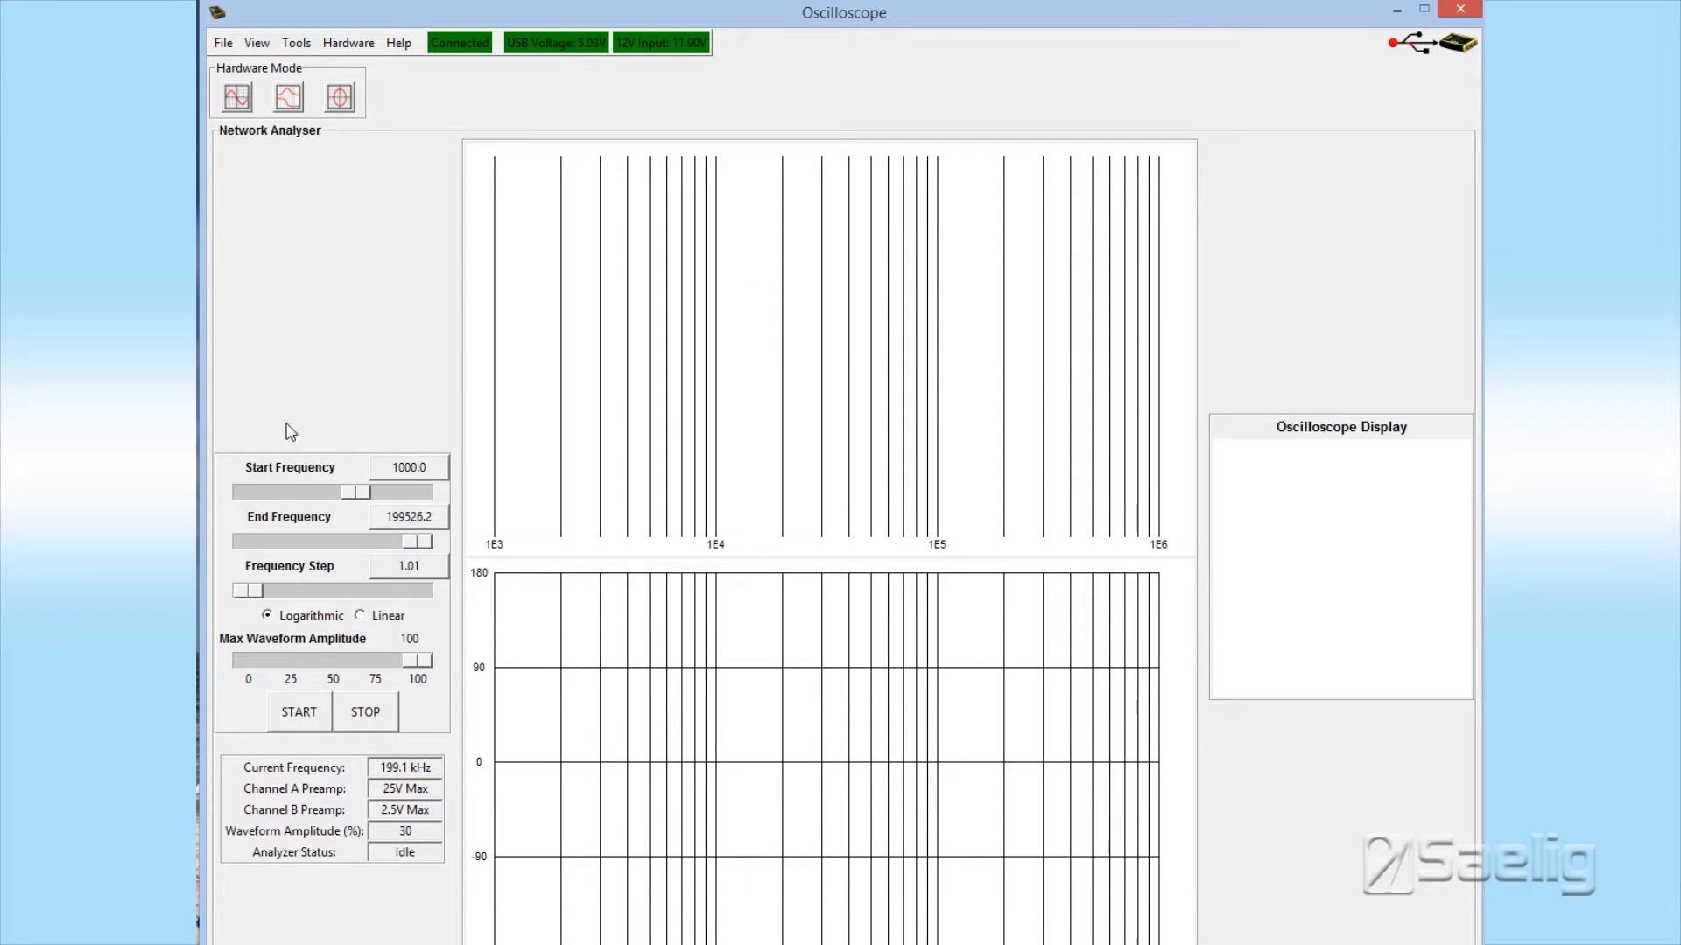
{"action": "mouse_move", "coordinate": [270, 389]}
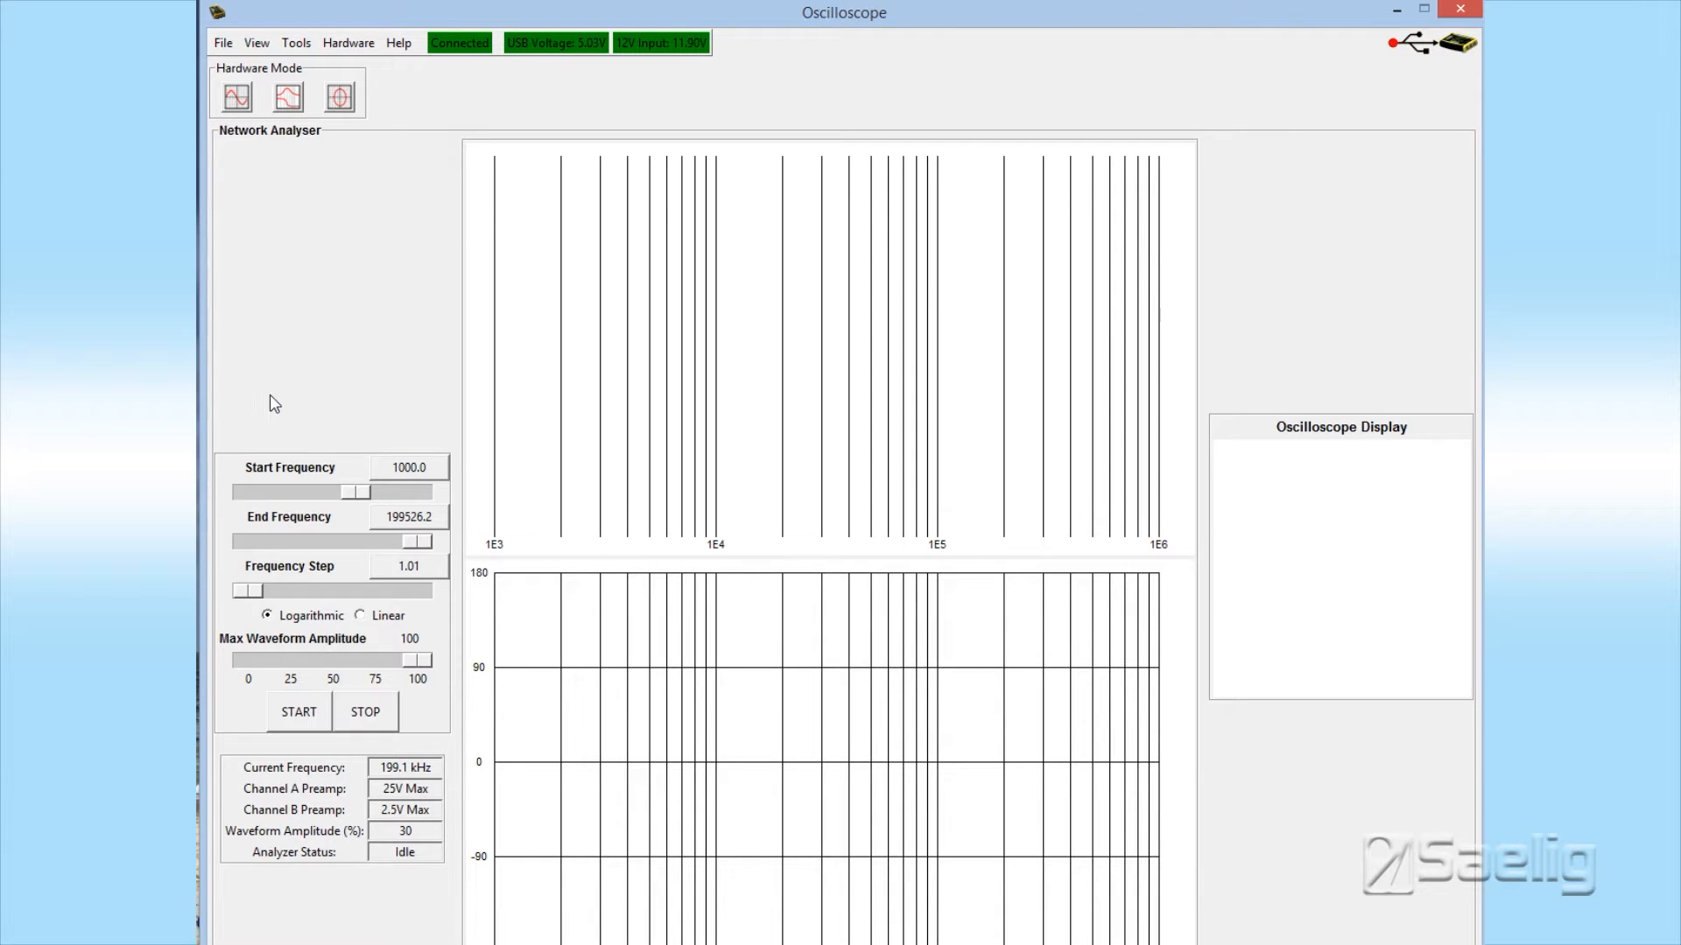
{"action": "mouse_move", "coordinate": [326, 532]}
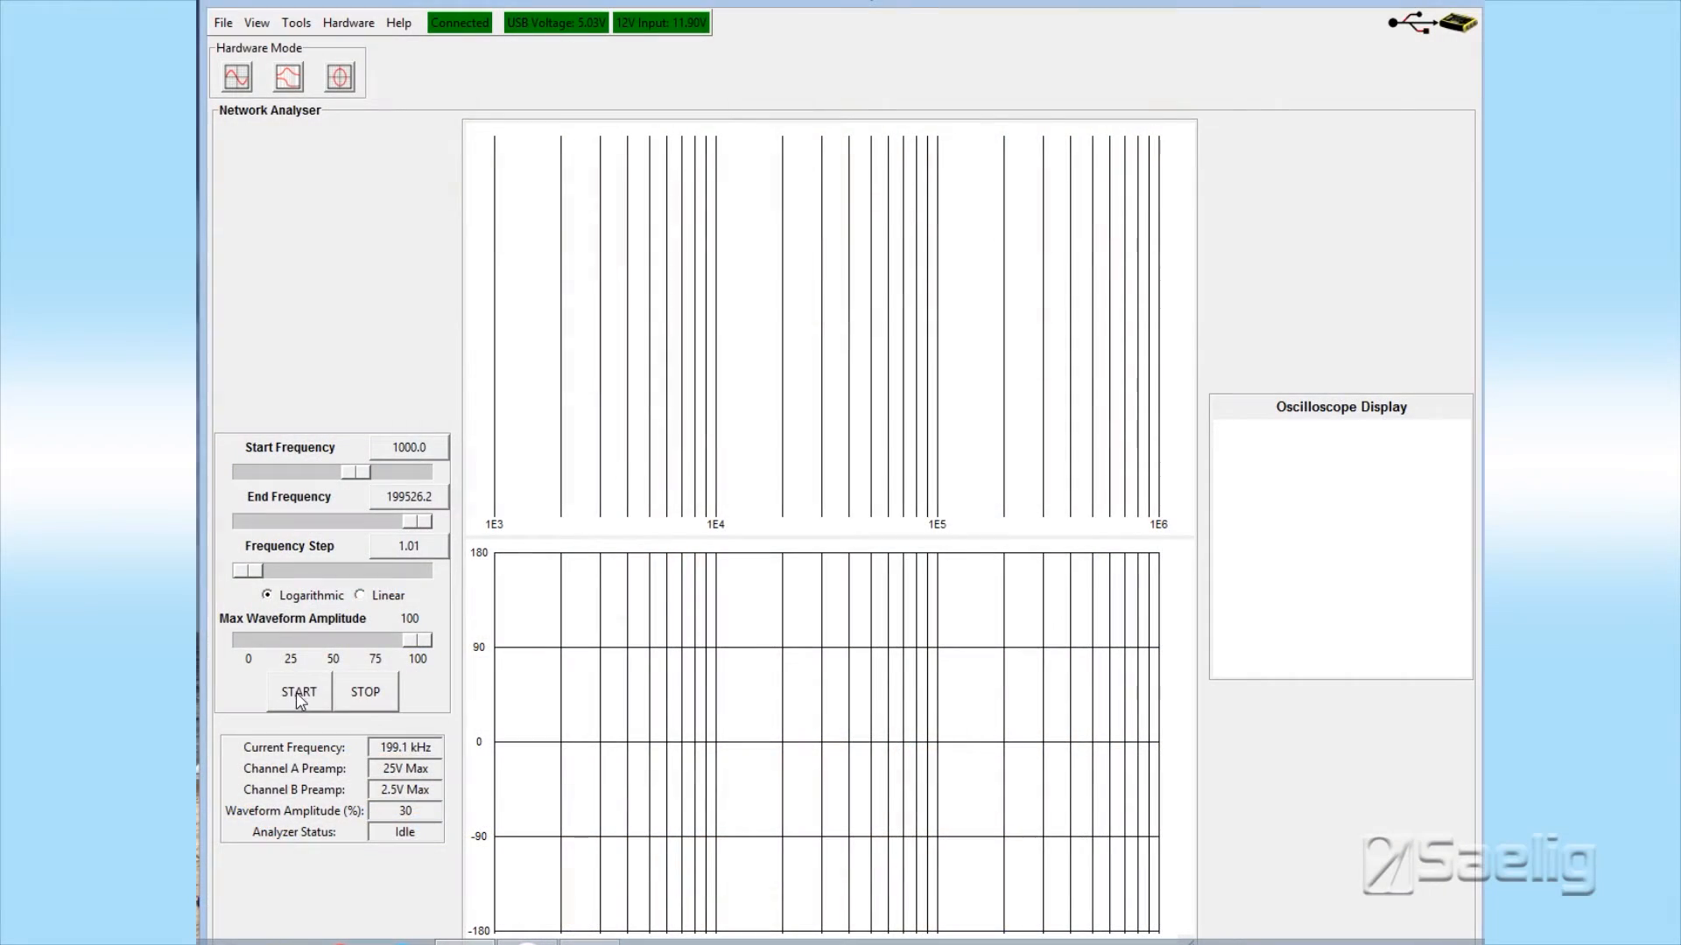
Start the frequency sweep and place a marker reading about 27 kHz at −1.9° on the phase curve
{"action": "left_click", "coordinate": [298, 692]}
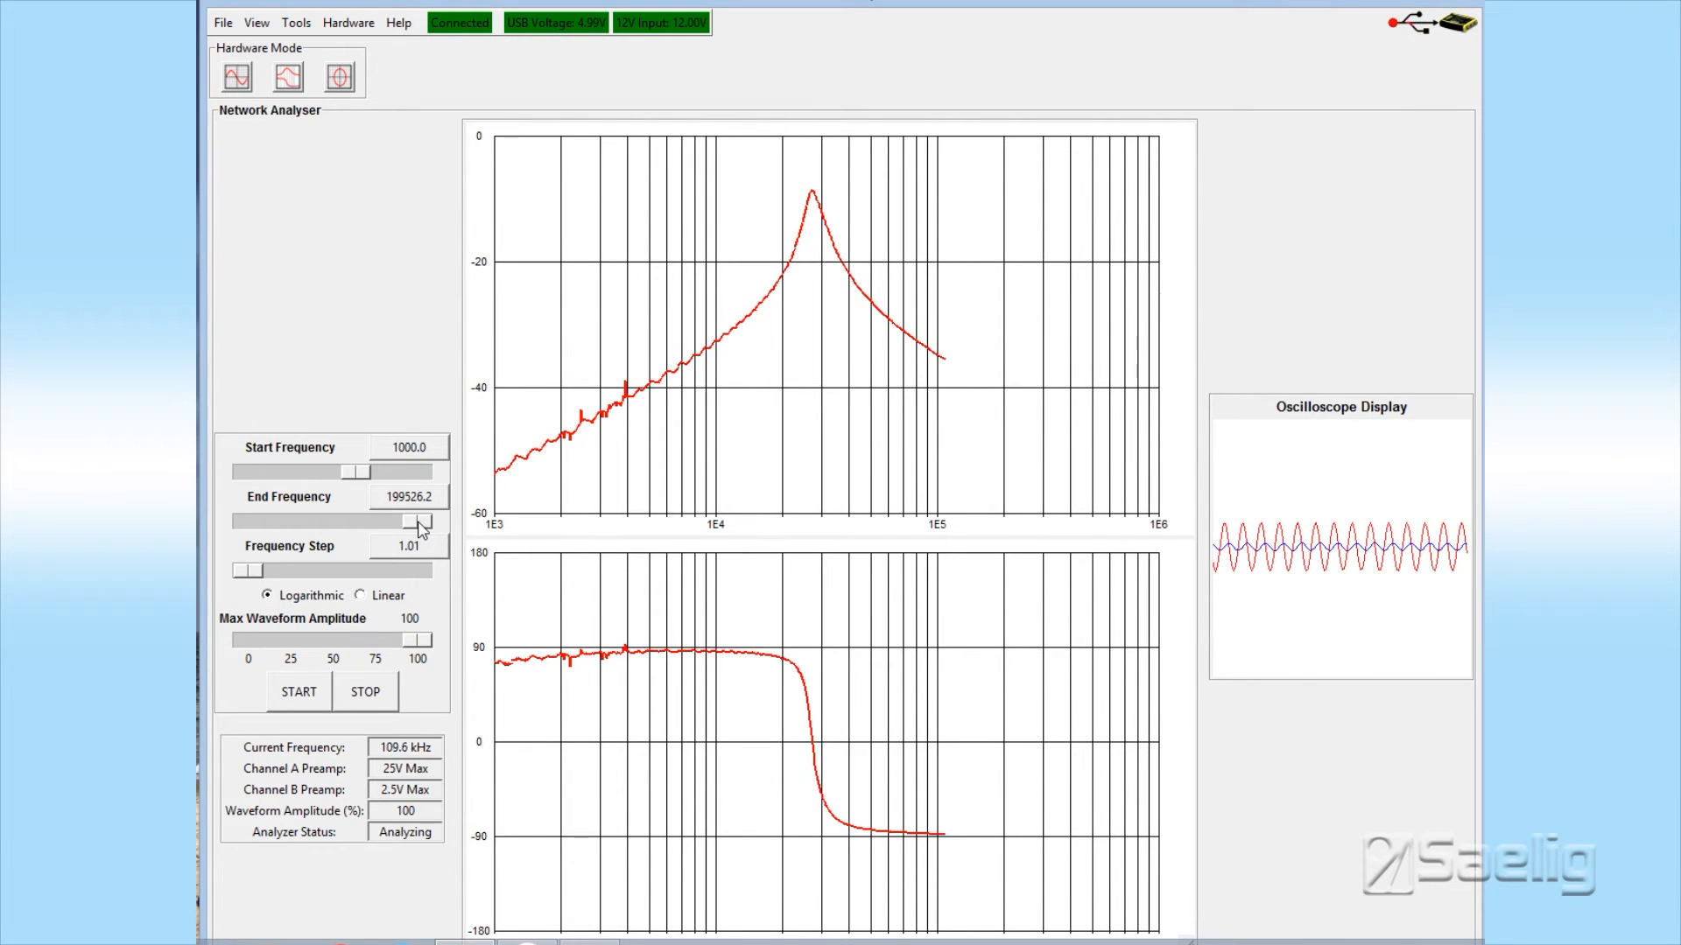
{"action": "left_click", "coordinate": [1019, 405]}
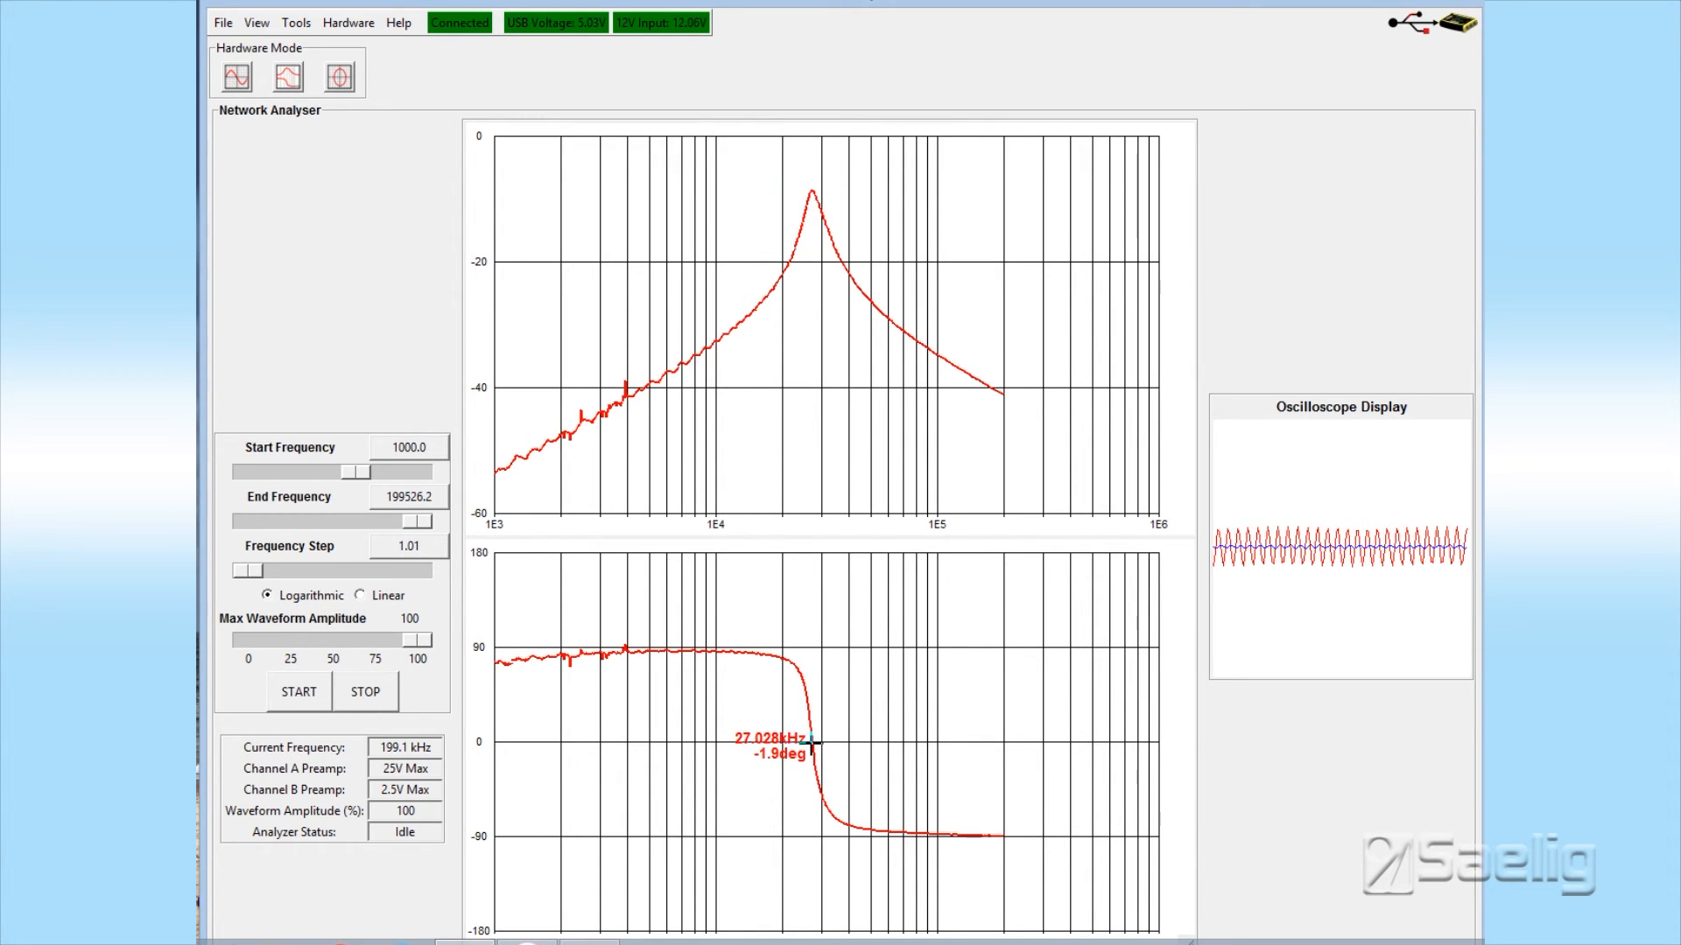
Place cursor readouts on the phase curve near 0° and on the gain curve's low-frequency end
{"action": "left_click", "coordinate": [696, 594]}
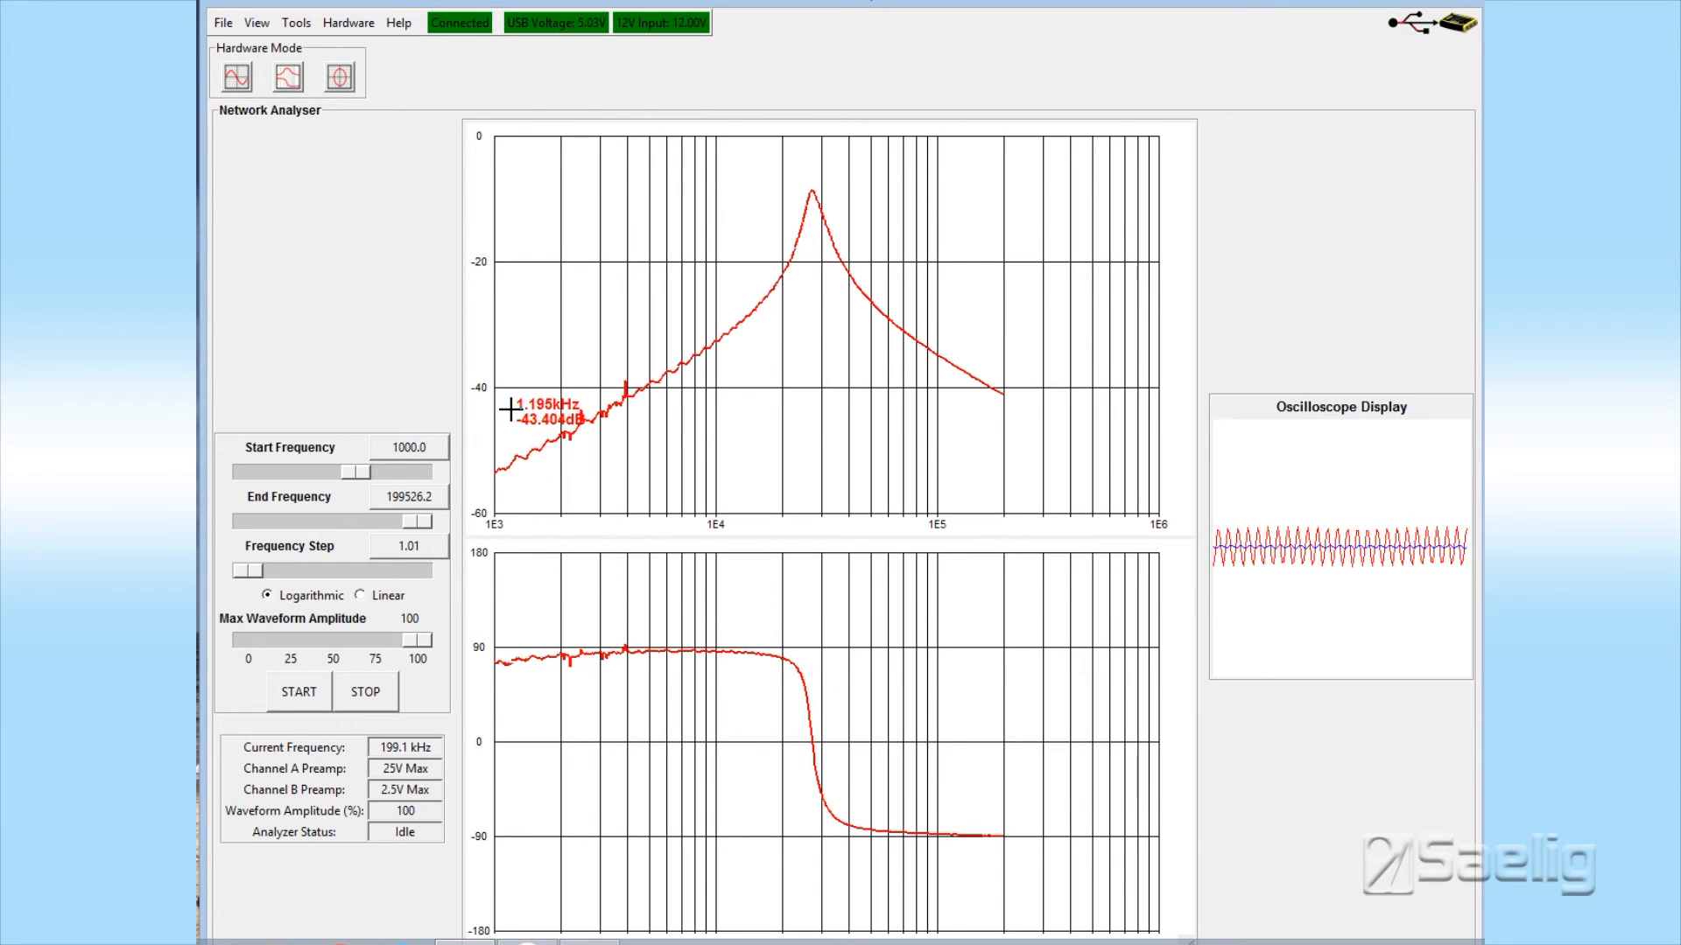
{"action": "left_click", "coordinate": [643, 282]}
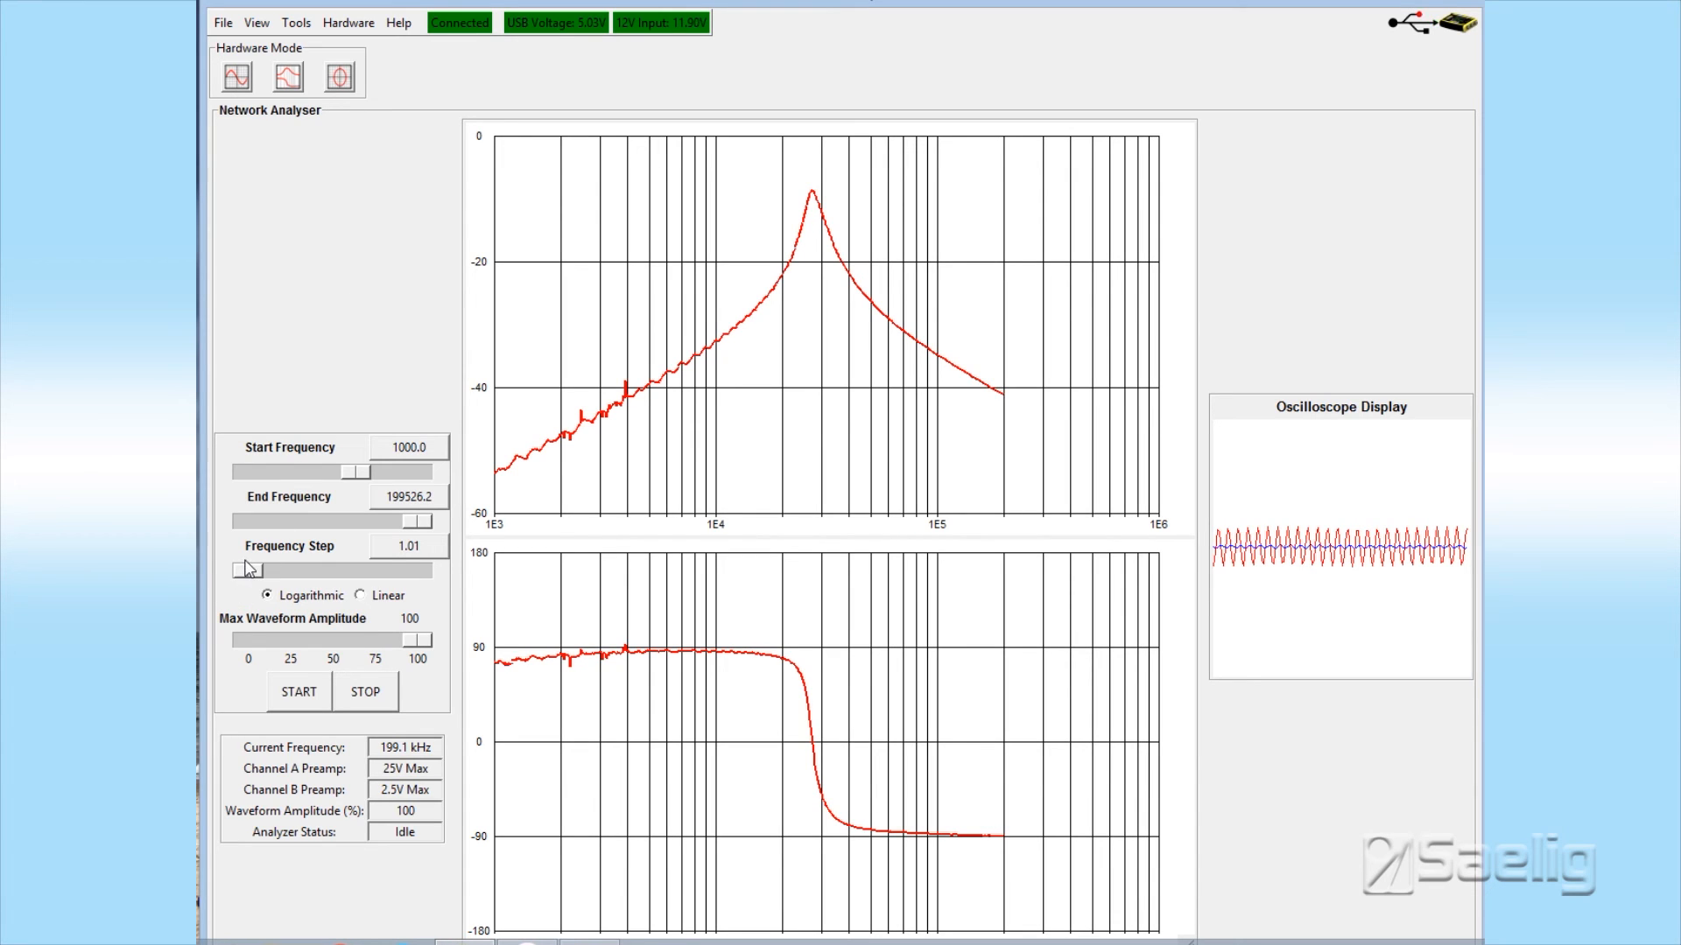
{"action": "mouse_move", "coordinate": [307, 278]}
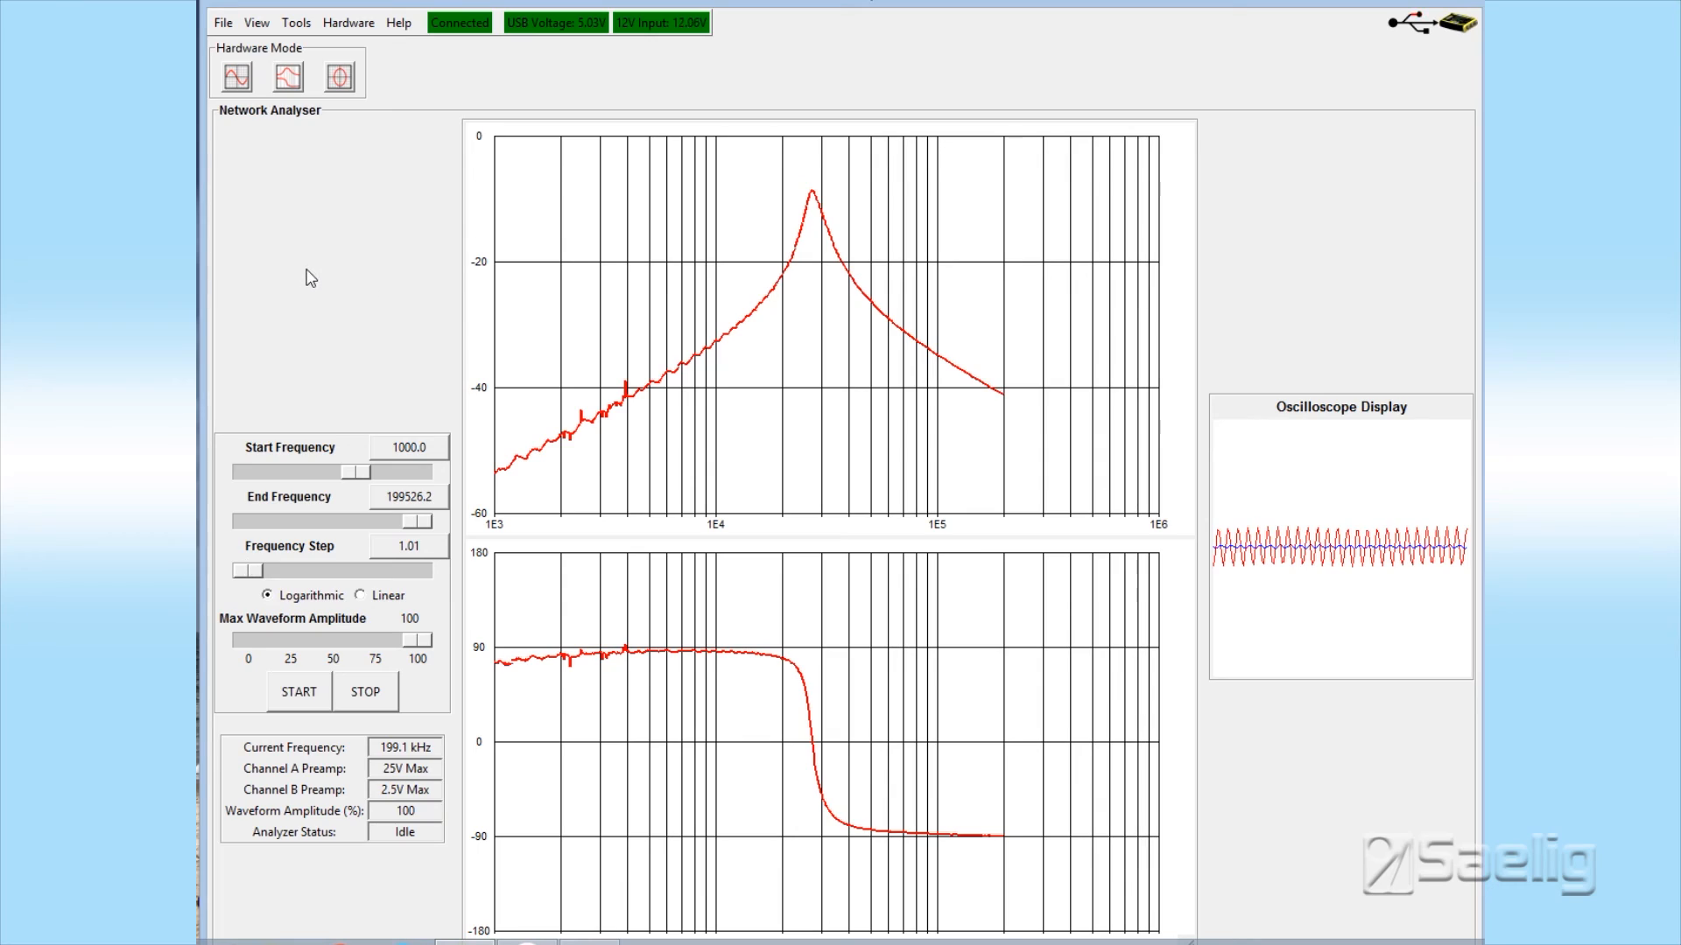